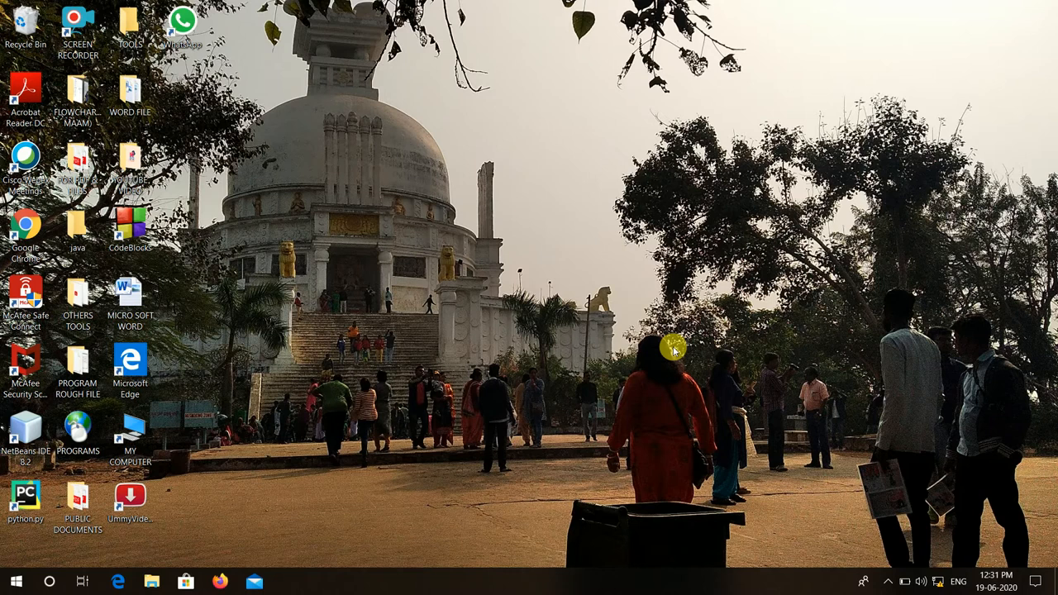
# Enter services.msc in the Run dialog's Open box
pyautogui.write('services.msc')
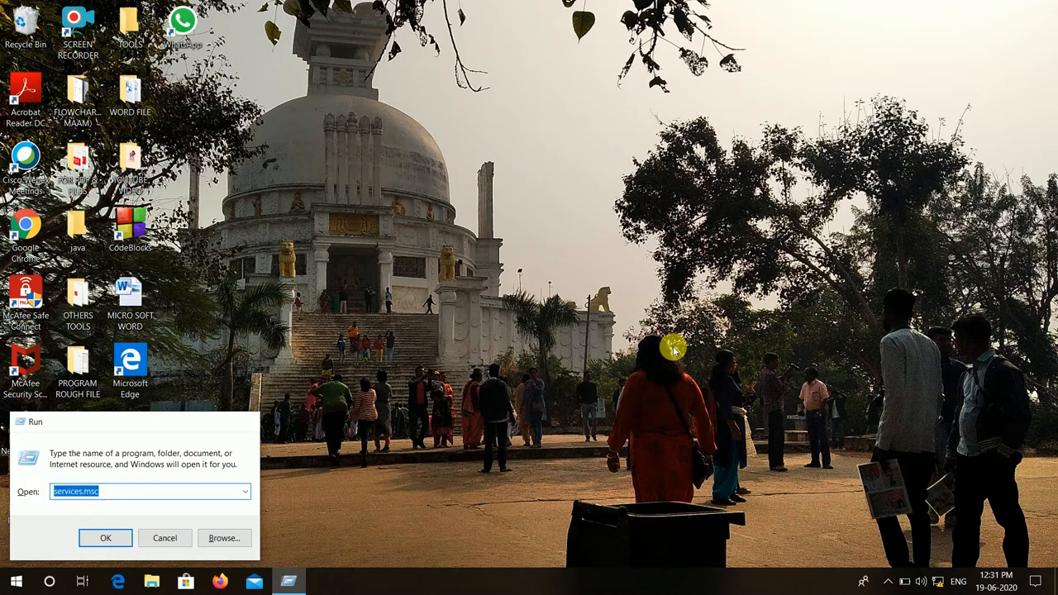
# Launch the Services console and bring up the Windows Update service's Properties
pyautogui.click(105, 538)
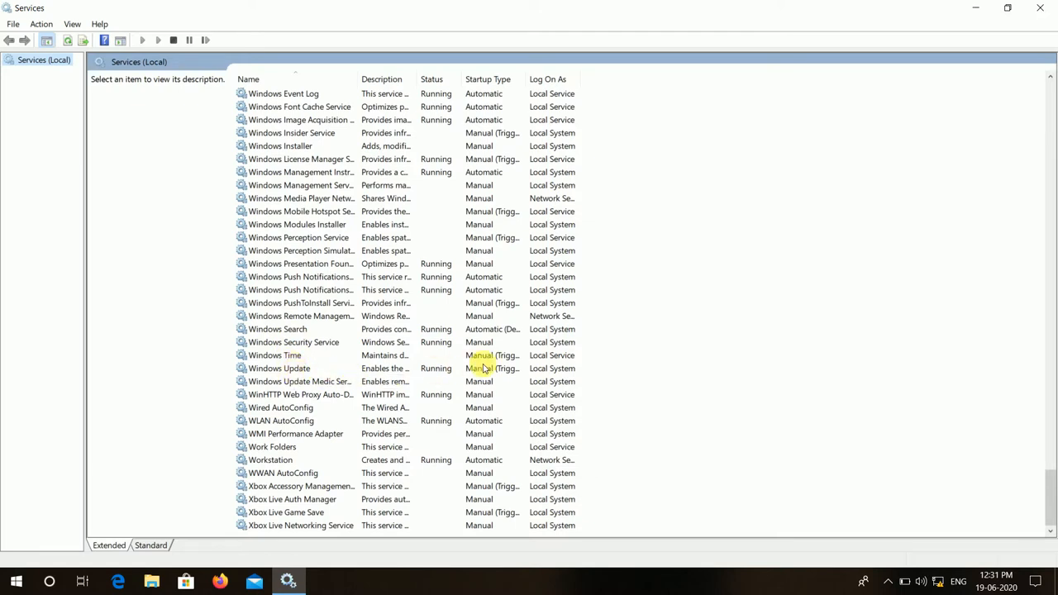
pyautogui.rightClick(279, 368)
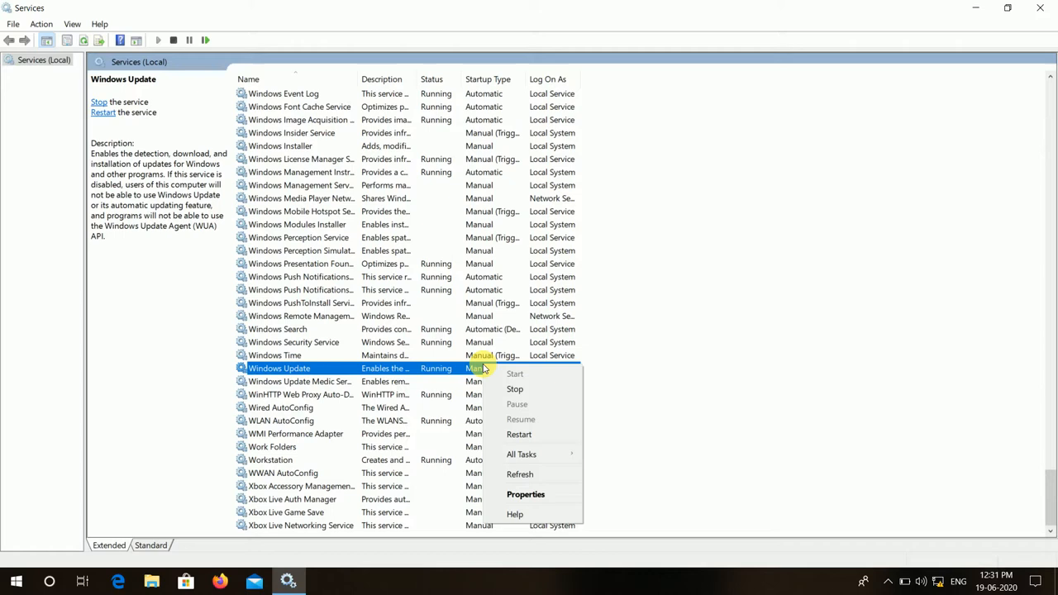
pyautogui.moveTo(525, 493)
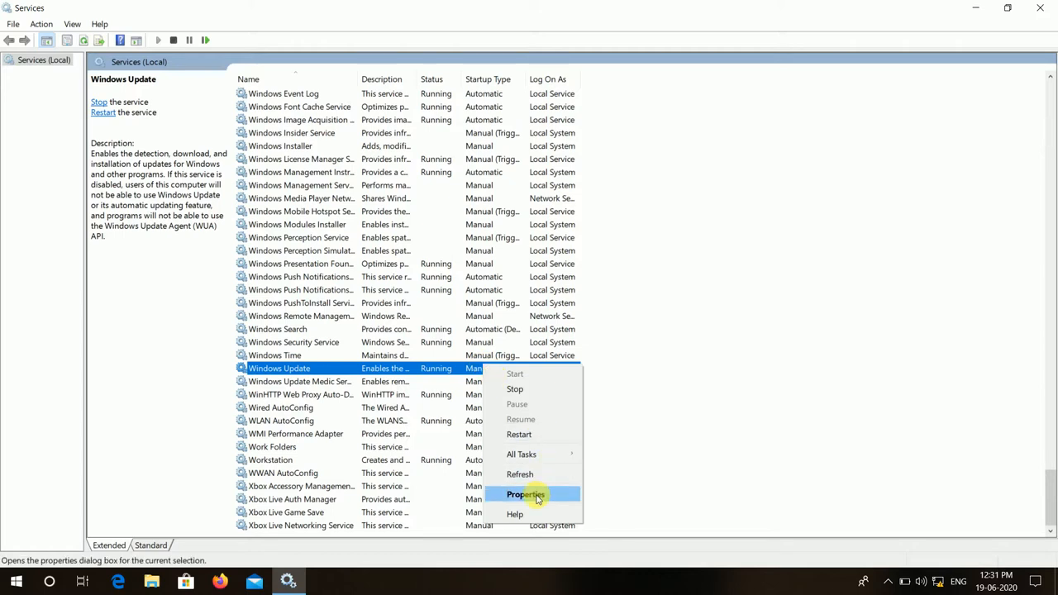
pyautogui.click(526, 494)
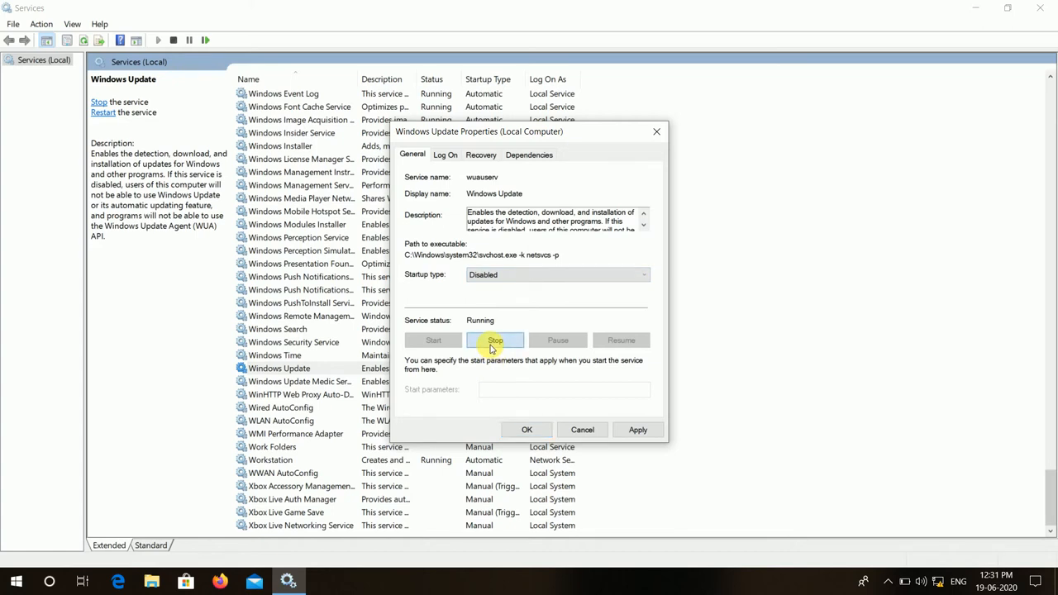
# Stop Windows Update, apply the Disabled startup type and close its properties with OK
pyautogui.click(495, 339)
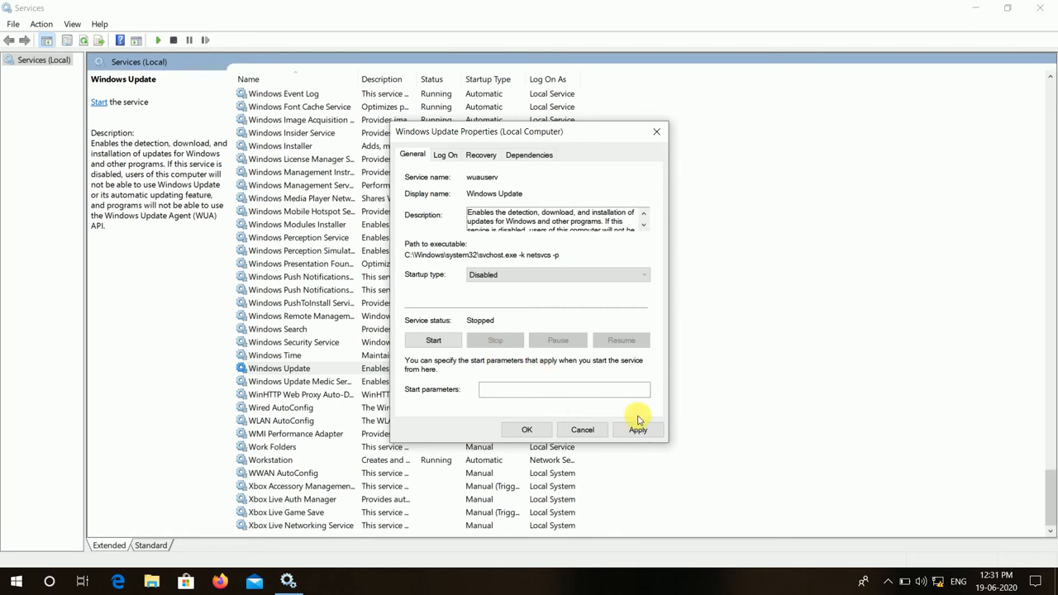
pyautogui.click(637, 430)
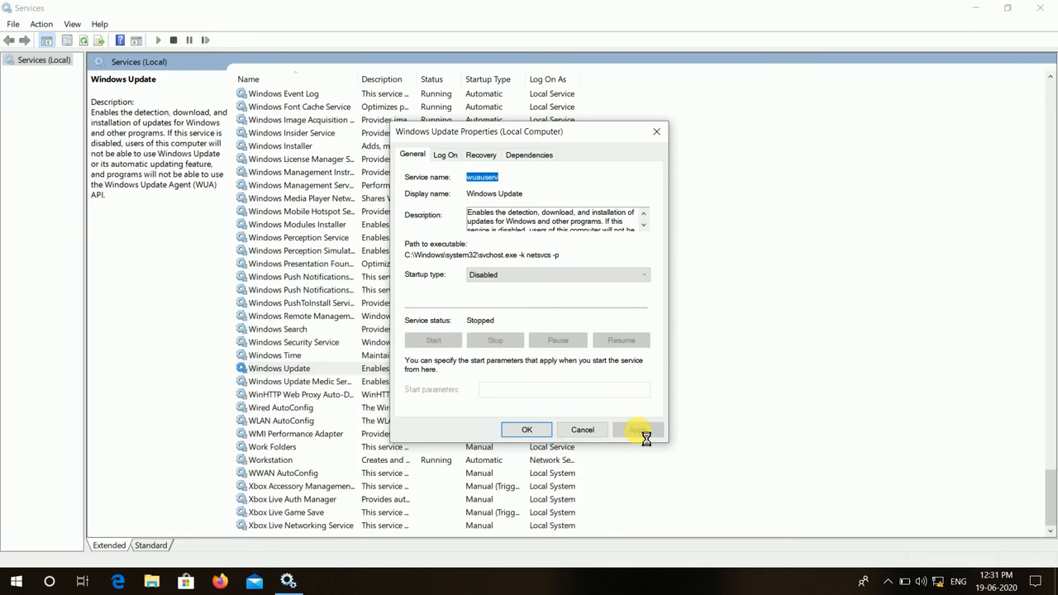
pyautogui.click(526, 430)
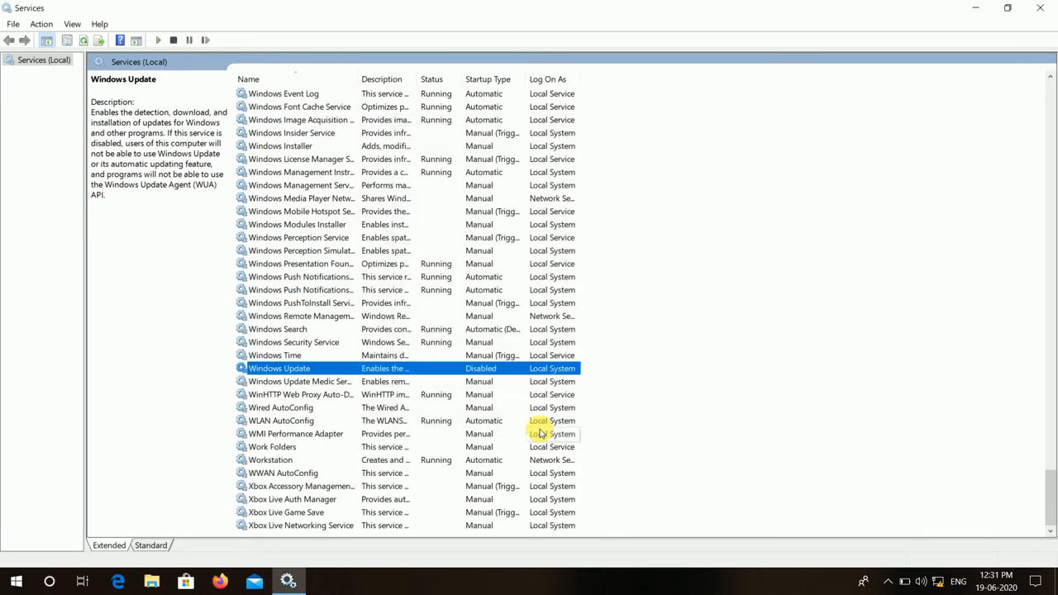